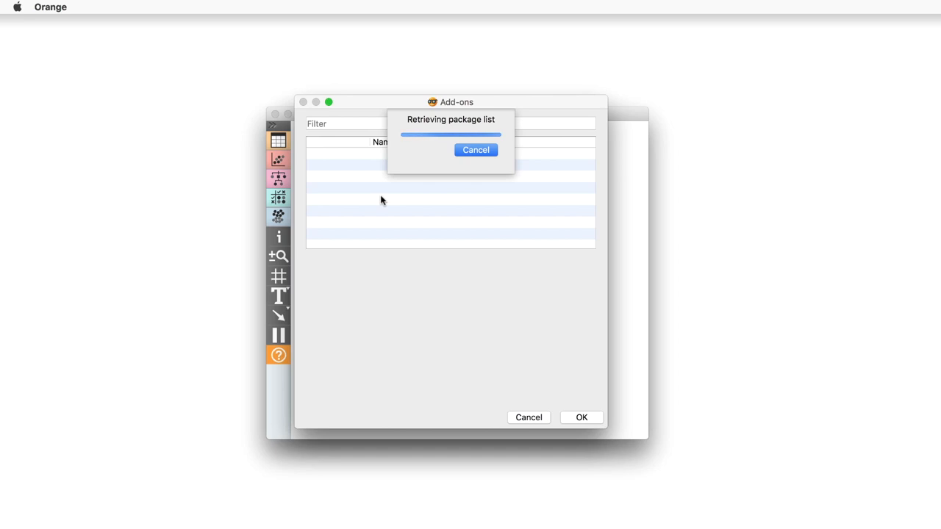
# - Filter the add-ons for 'spe' and confirm installing Spectroscopy
pyautogui.write('spe')
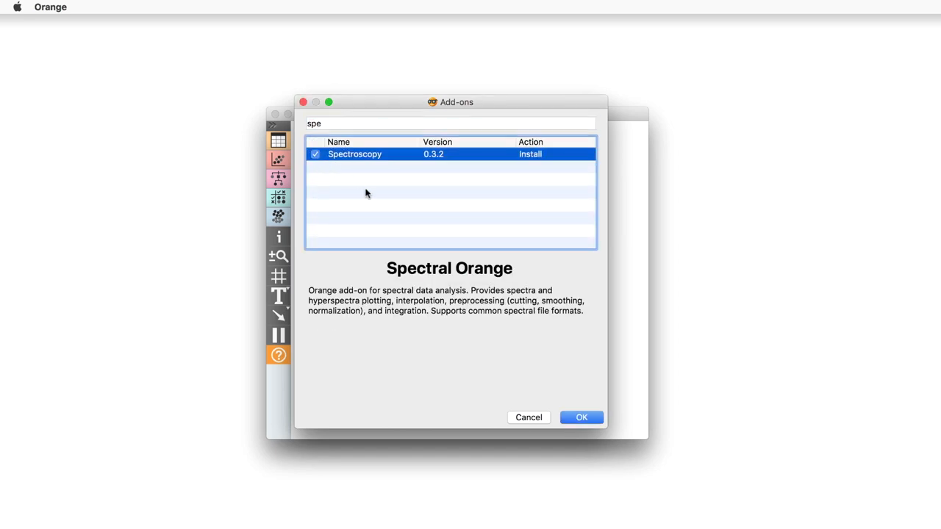
pyautogui.click(582, 418)
pyautogui.write('data')
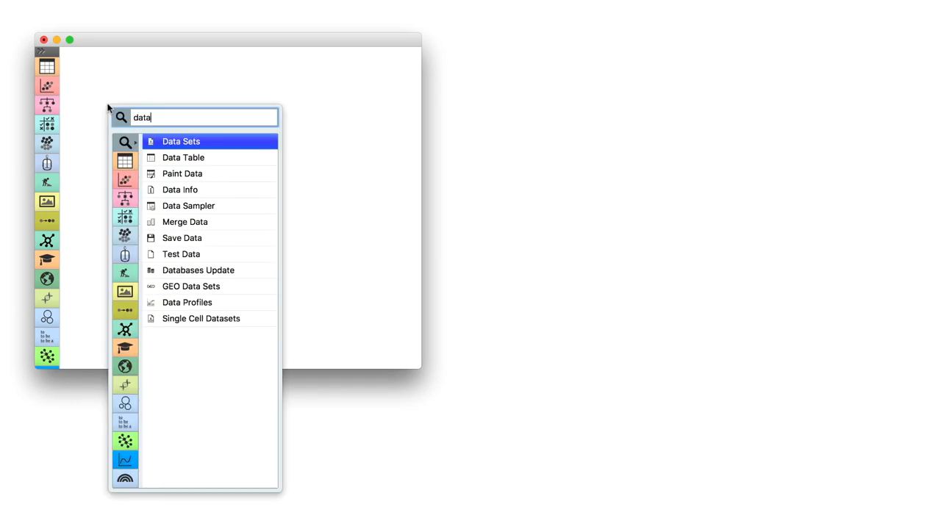
# - Place a Data Sets widget, pick Collagen spectroscopy and send its data
pyautogui.click(181, 142)
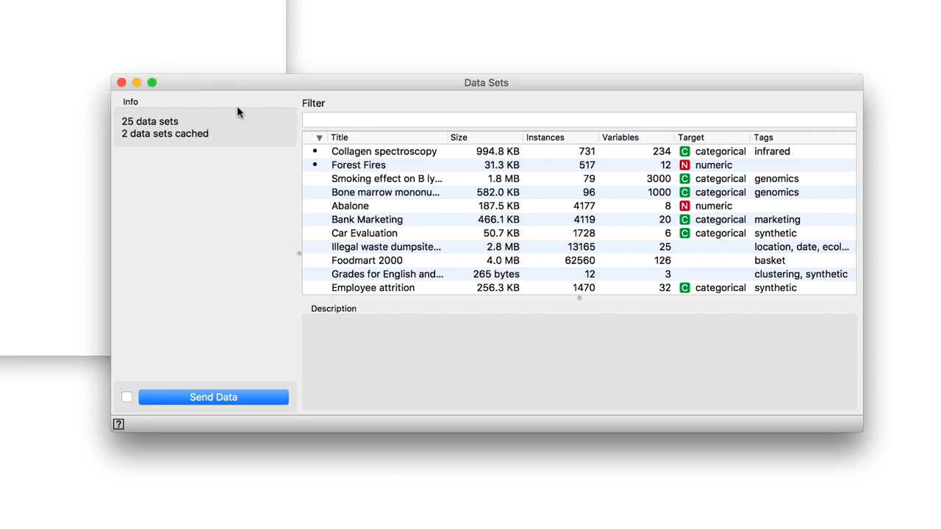
pyautogui.click(384, 150)
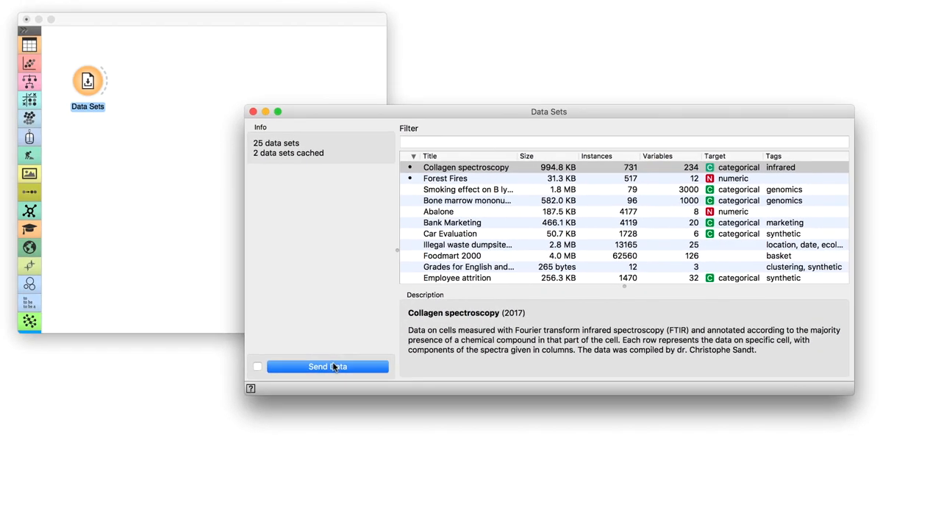
pyautogui.click(326, 368)
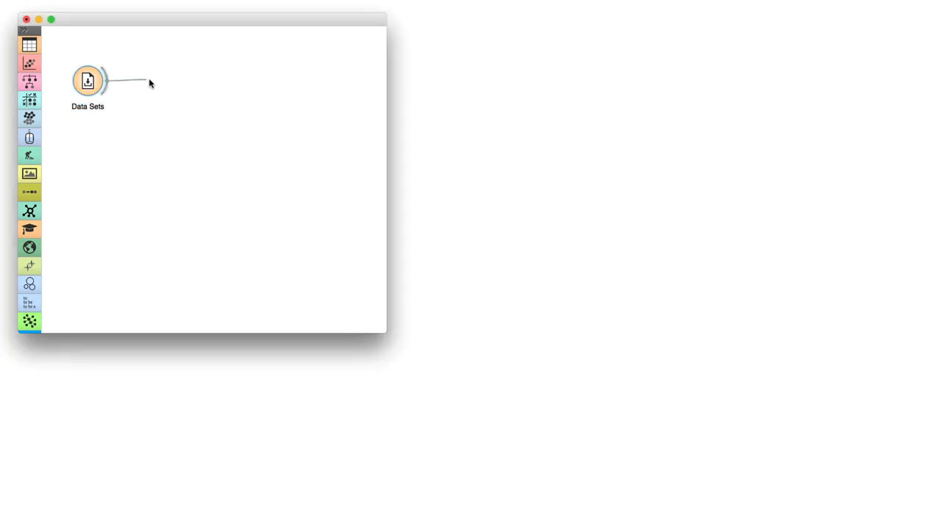
# - Link a Preprocess Spectra widget to Data Sets and view its collagen spectra settings
pyautogui.click(175, 82)
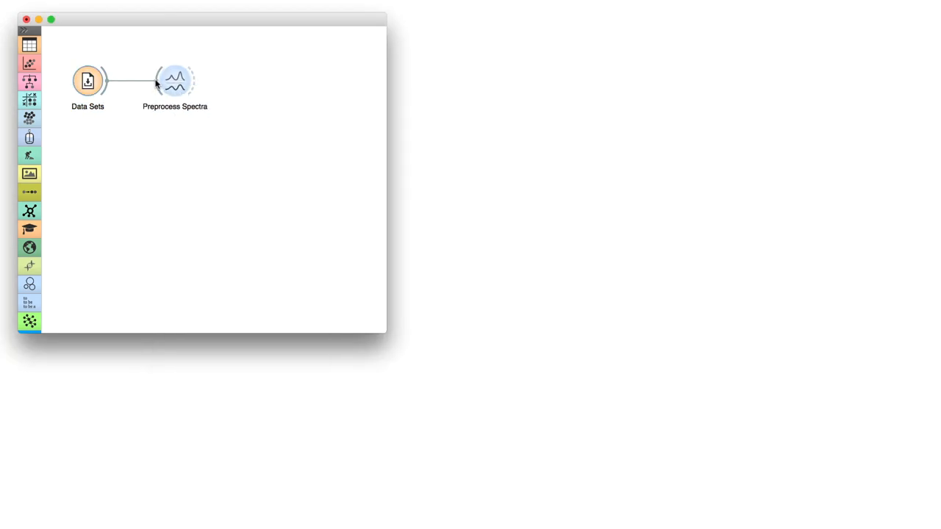
pyautogui.doubleClick(175, 81)
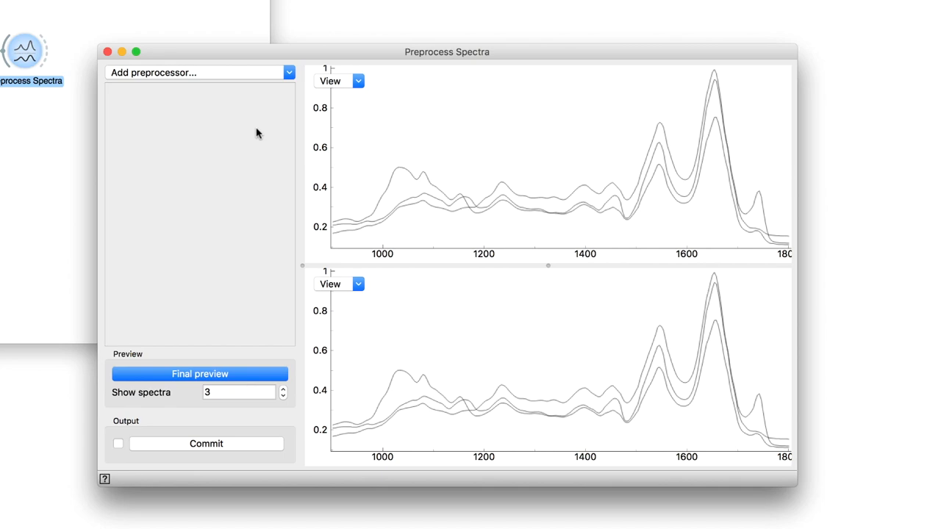
pyautogui.moveTo(551, 115)
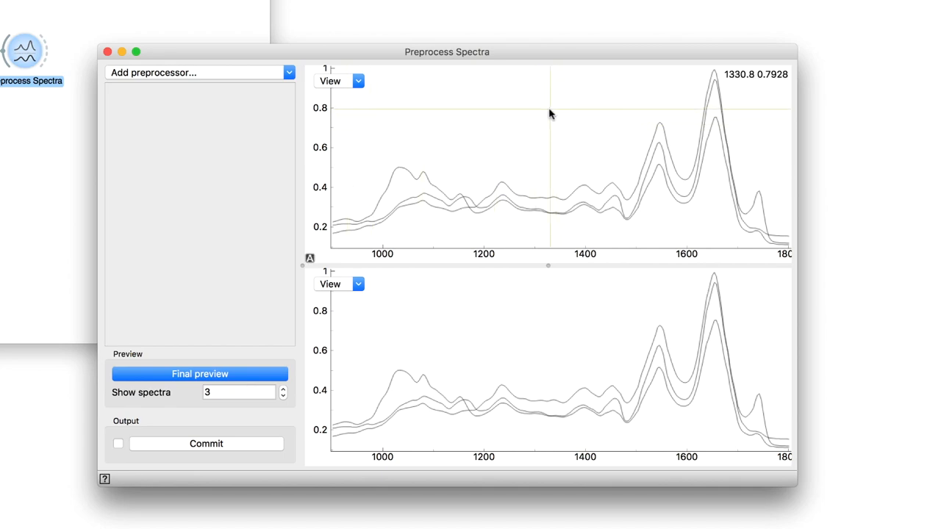
pyautogui.moveTo(550, 337)
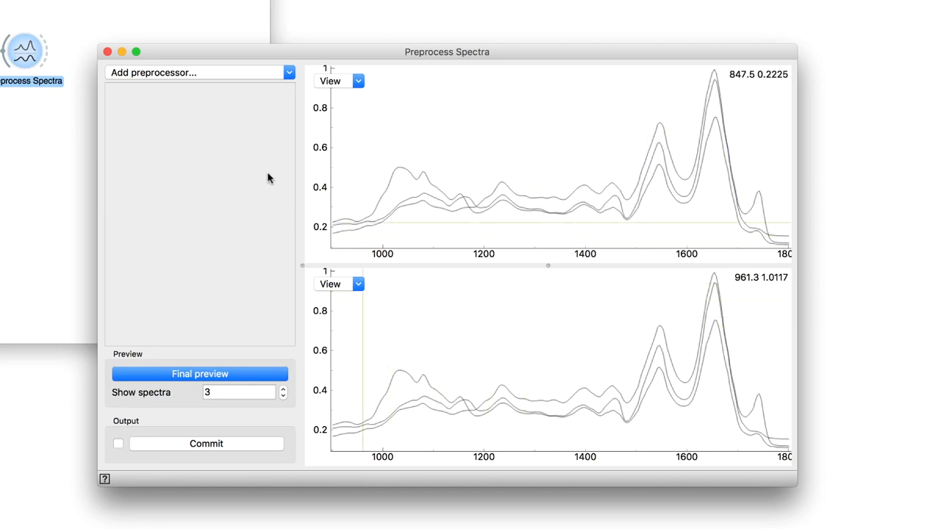
pyautogui.moveTo(273, 112)
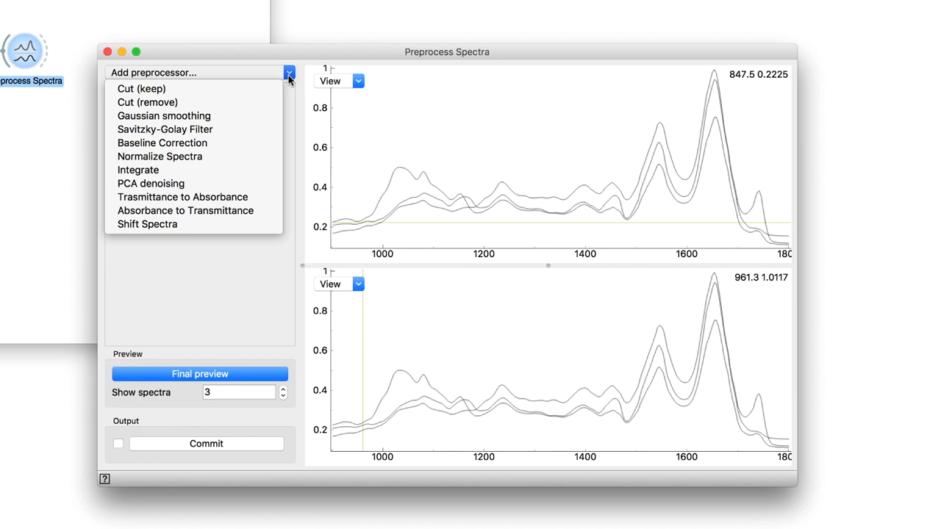
# - Add a Normalize Spectra preprocessor using vector normalization
pyautogui.click(159, 156)
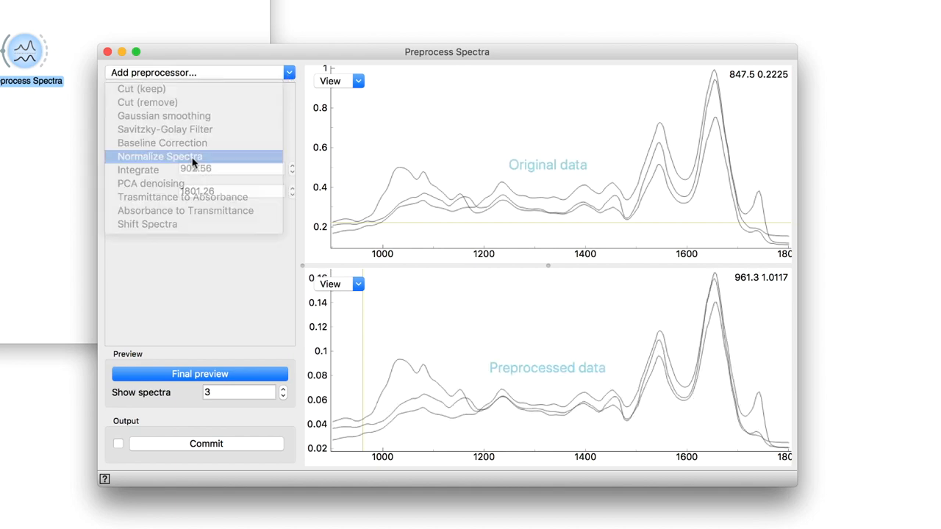
pyautogui.click(159, 156)
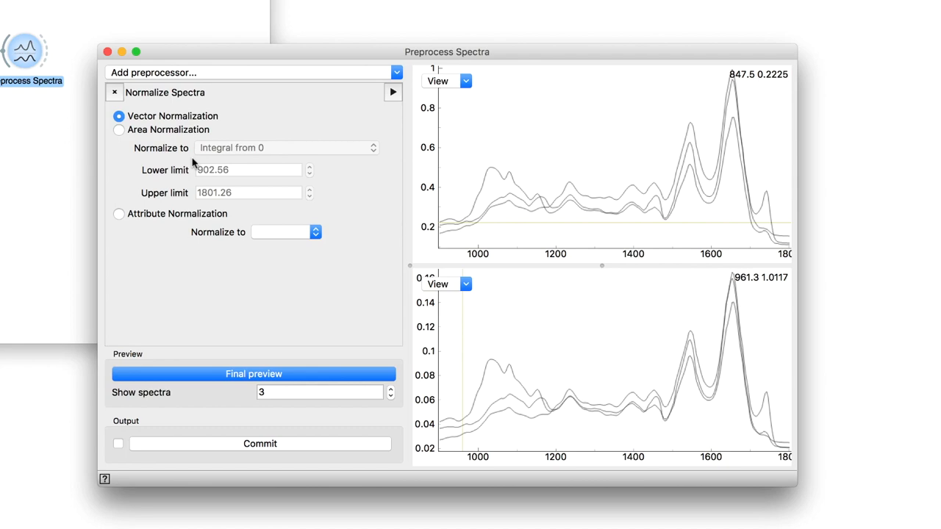
pyautogui.moveTo(362, 109)
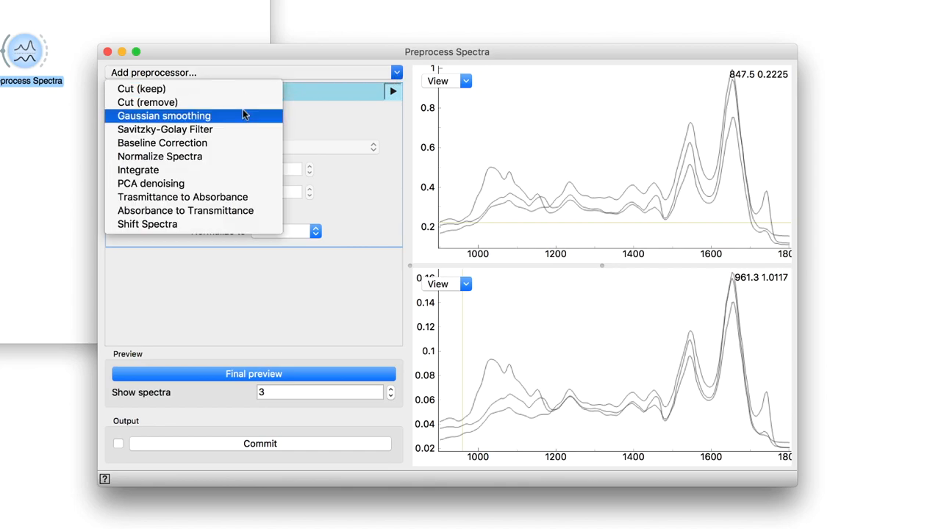
pyautogui.moveTo(217, 142)
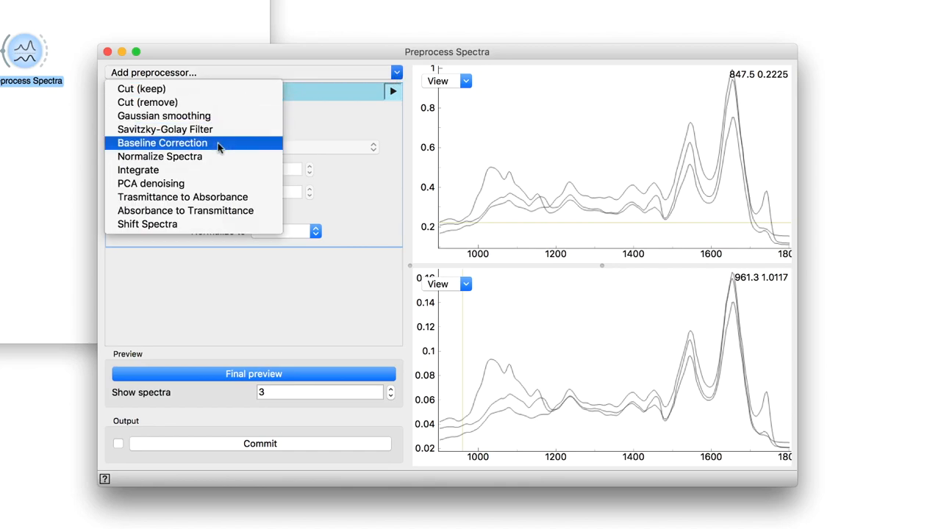
# - Add linear Baseline Correction (positive peaks, subtract) and close the preprocessing window
pyautogui.click(159, 155)
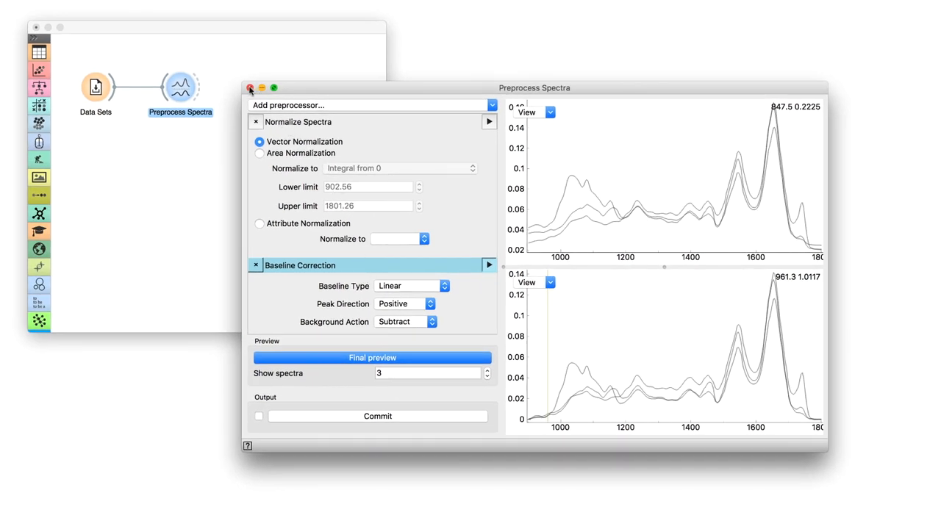
pyautogui.click(250, 89)
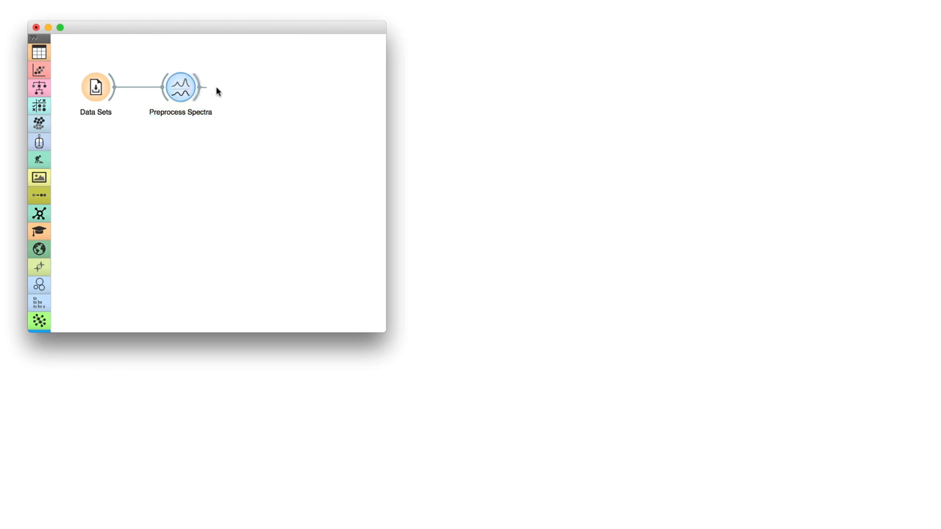
# - Add a Spectra widget after Preprocess Spectra and view the preprocessed curves
pyautogui.write('spec')
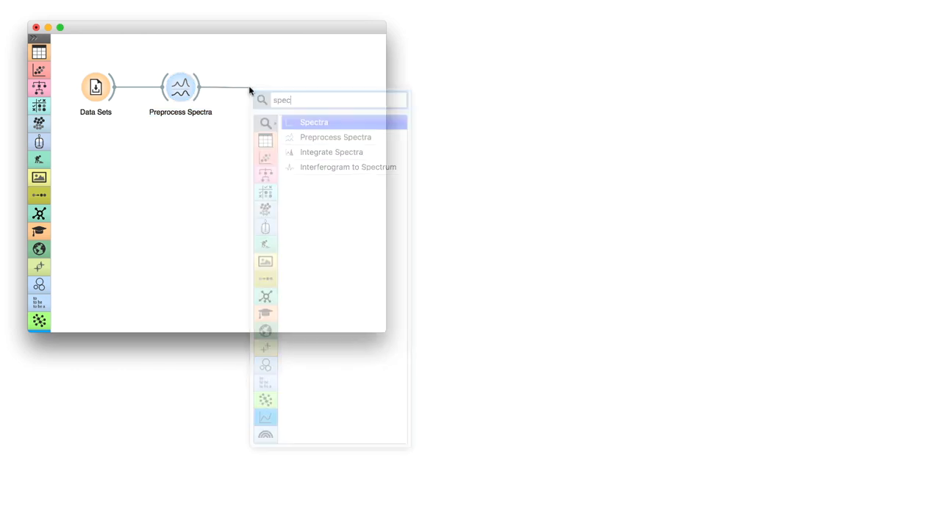
pyautogui.click(314, 122)
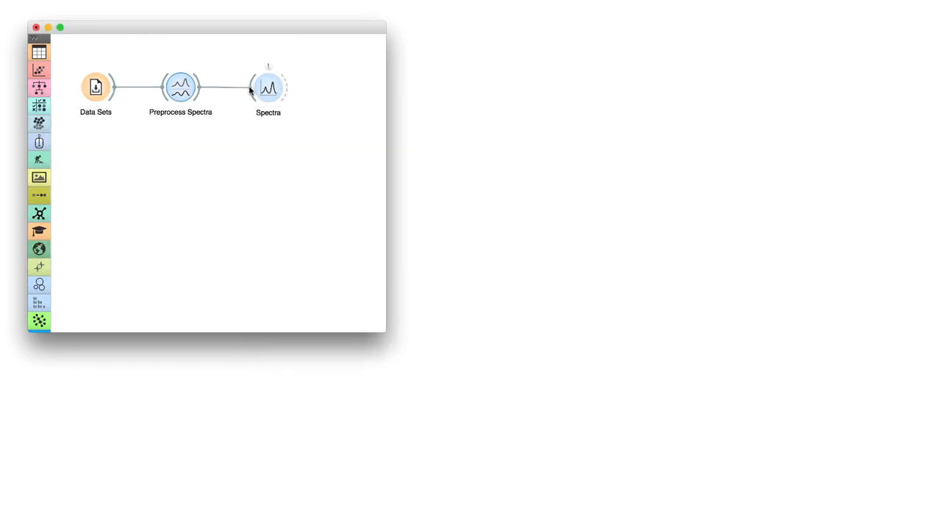
pyautogui.doubleClick(267, 89)
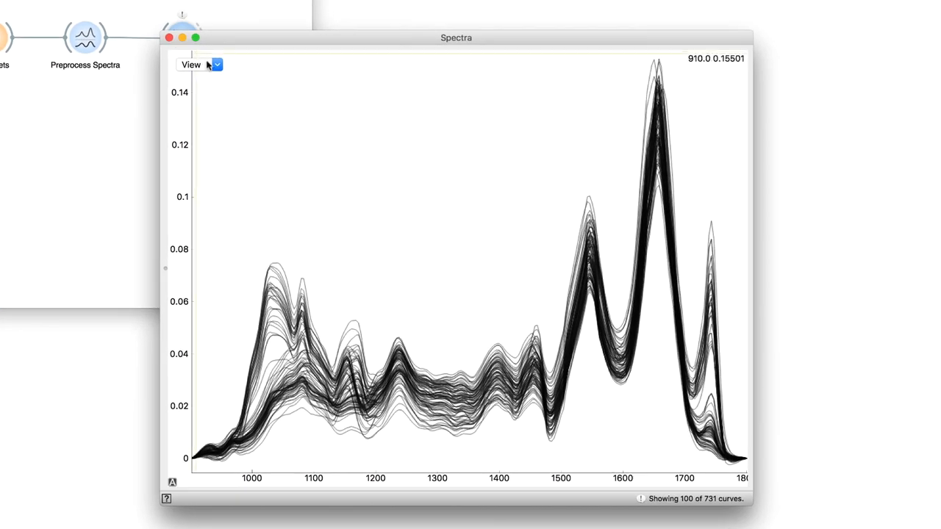
pyautogui.moveTo(267, 81)
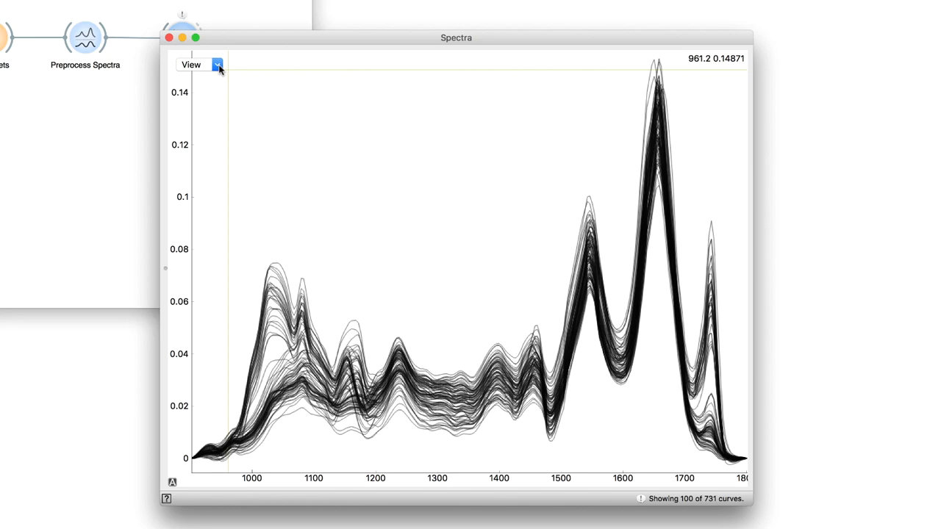
# - Show the averaged spectrum with spread, revert to individual curves and resample them with R
pyautogui.click(215, 65)
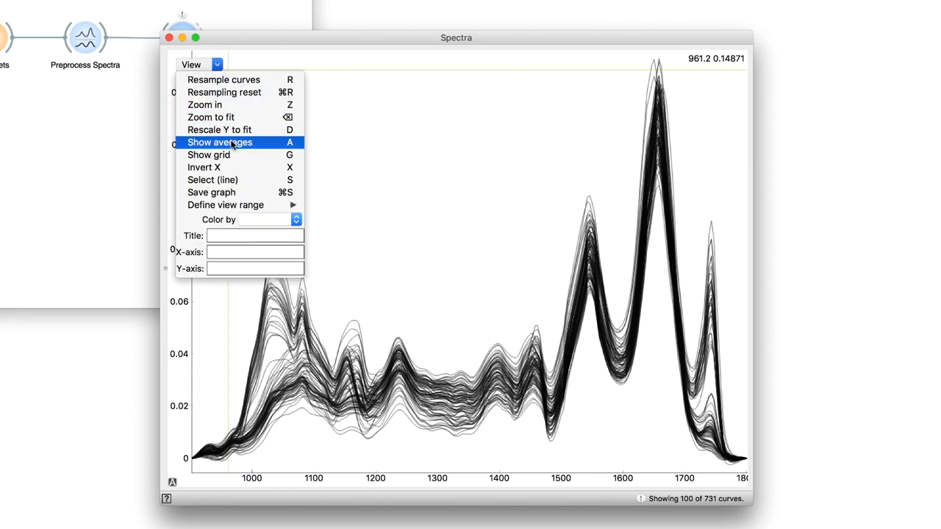
pyautogui.click(221, 141)
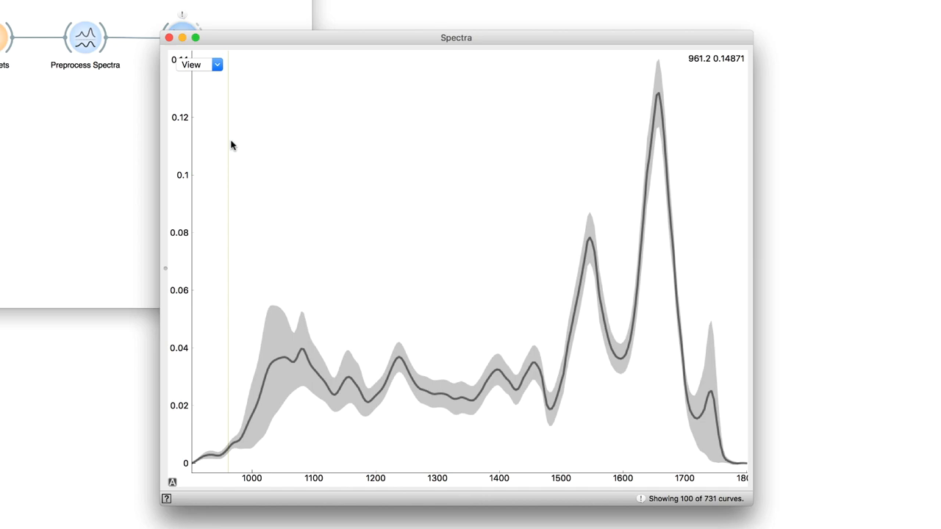
pyautogui.moveTo(232, 144)
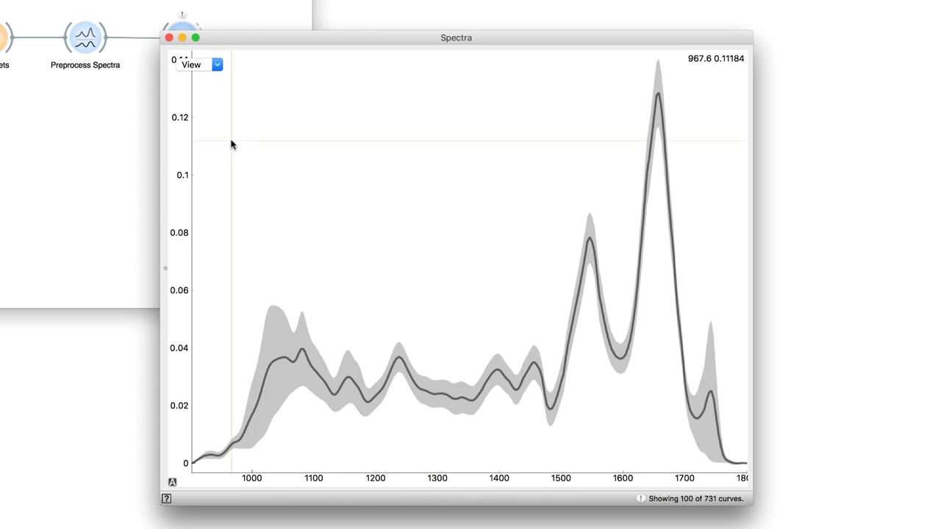
pyautogui.moveTo(232, 141)
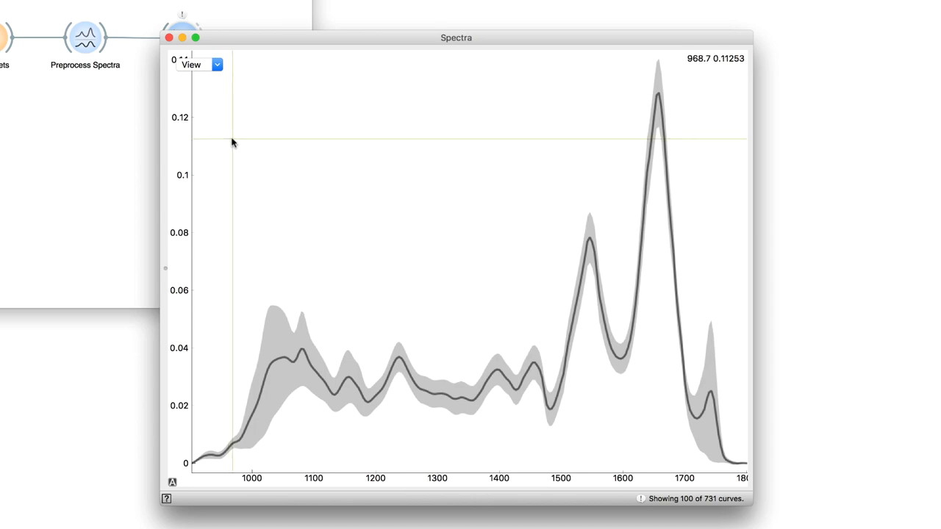
pyautogui.click(215, 65)
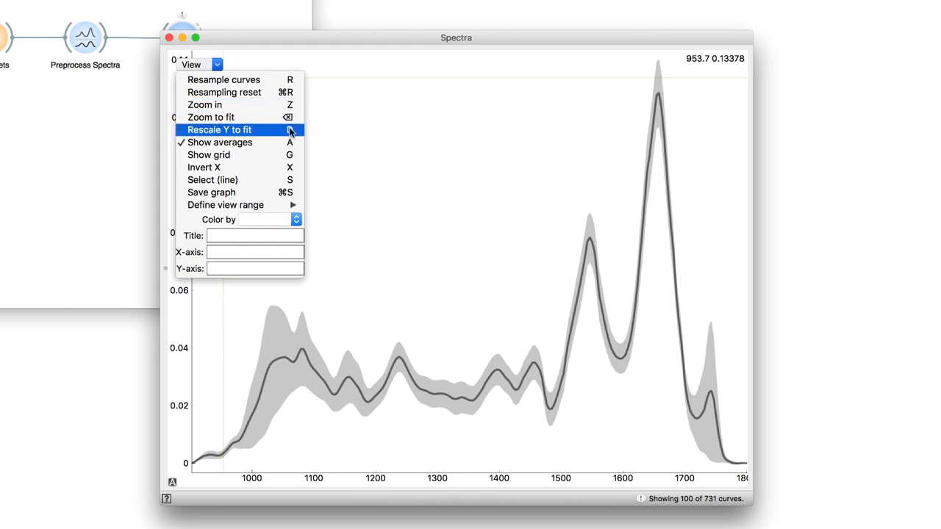
pyautogui.moveTo(220, 154)
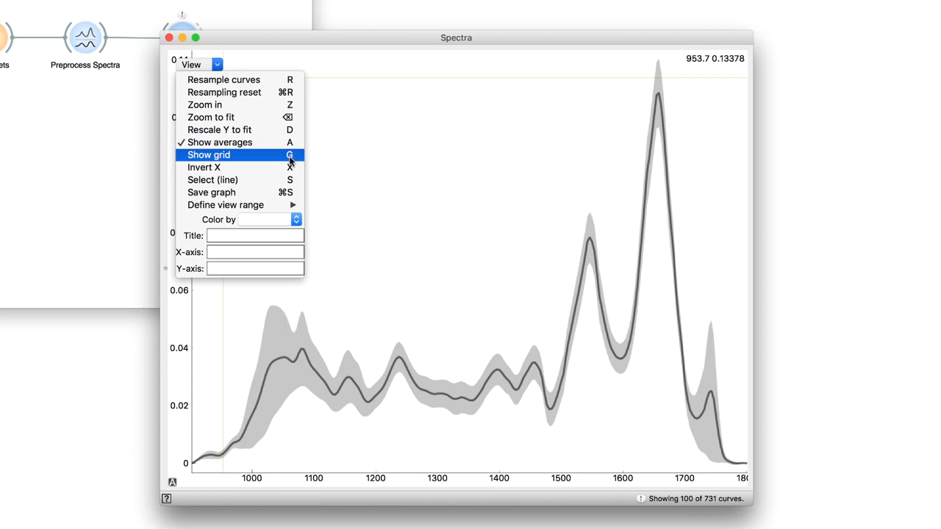
pyautogui.moveTo(335, 121)
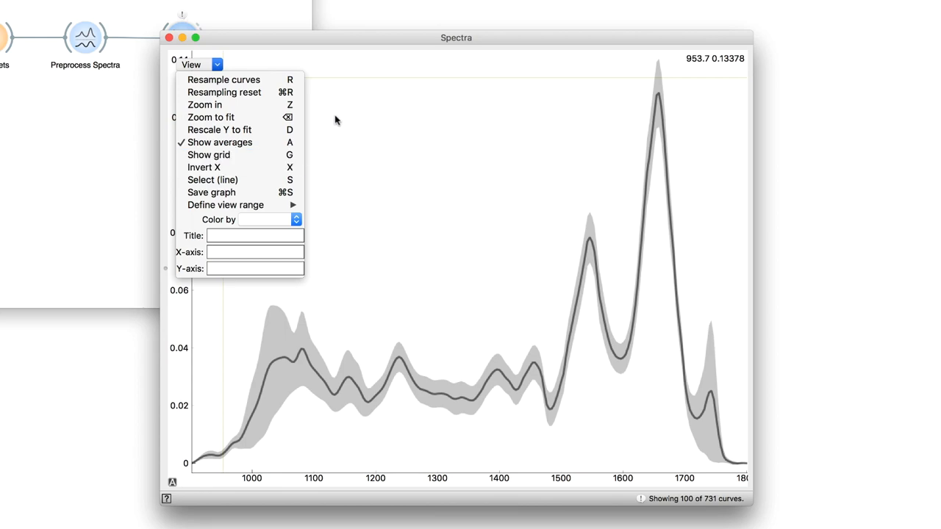
pyautogui.click(335, 120)
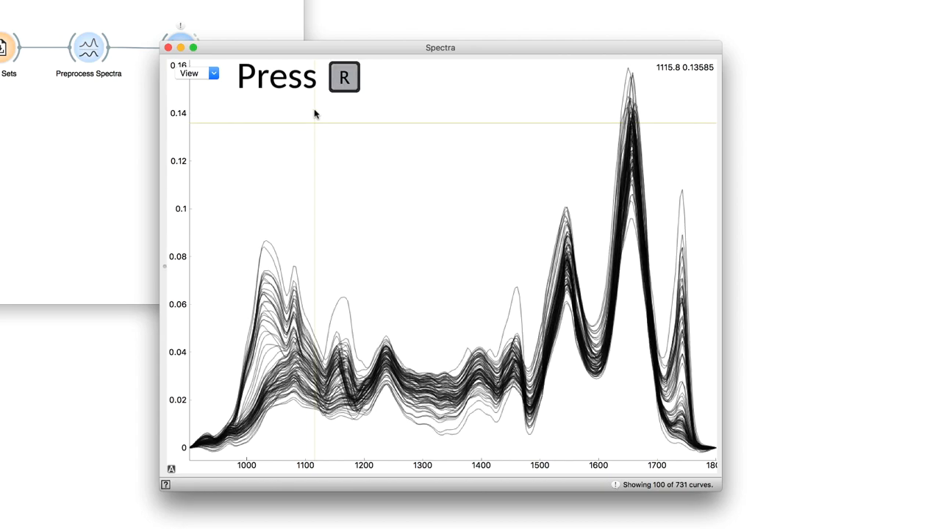
pyautogui.press('r')
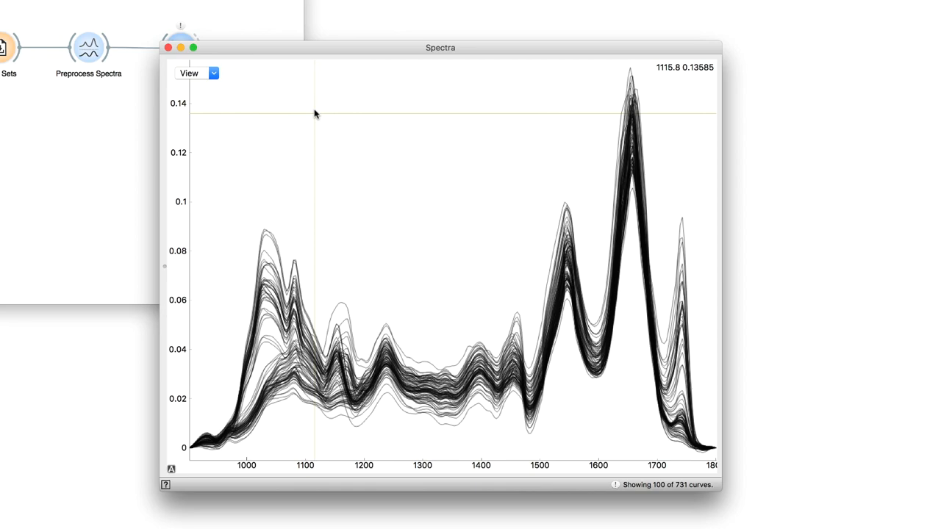
pyautogui.moveTo(223, 74)
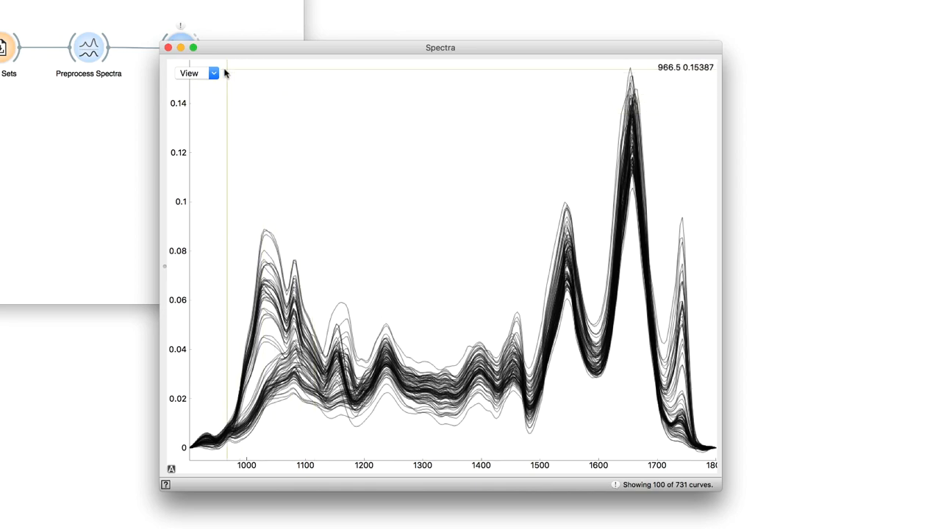
# - Set title 'my graph', X-axis 'wavenumbers' and Y-axis 'absorbance' in the View options
pyautogui.click(198, 74)
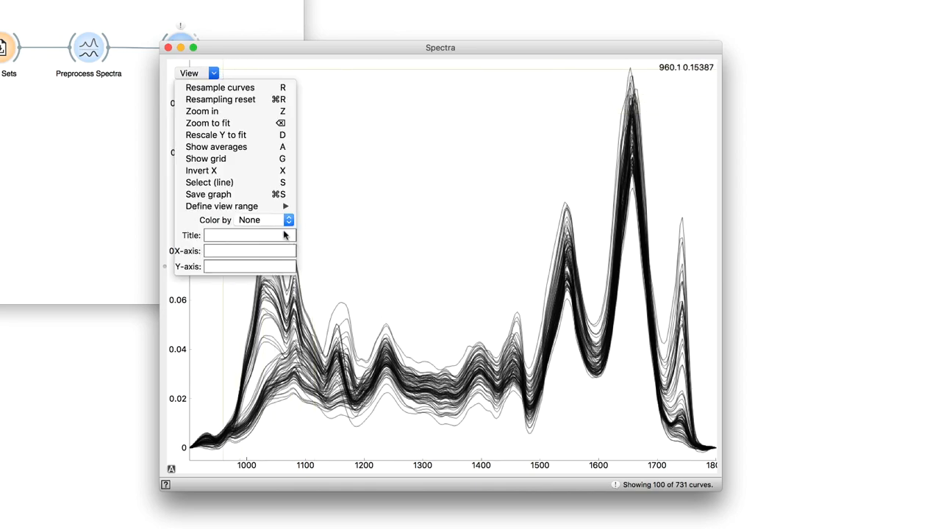
pyautogui.write('m')
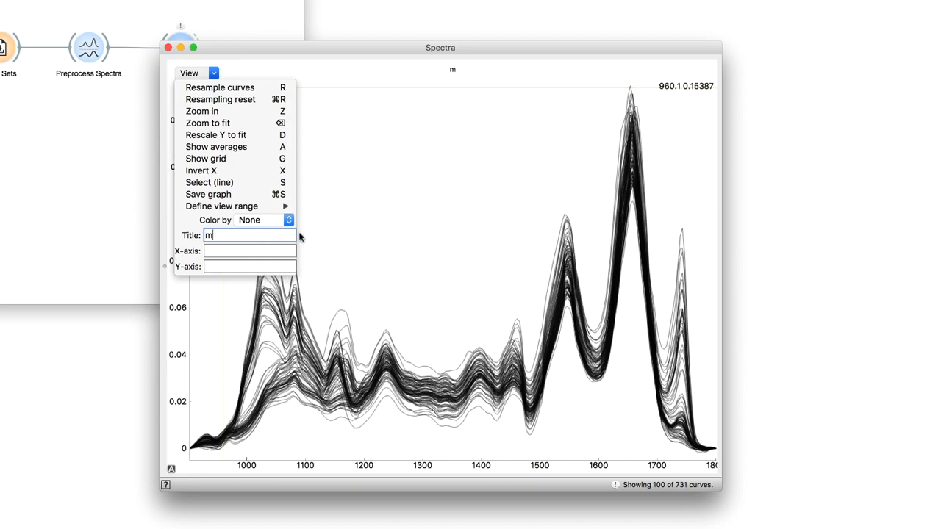
pyautogui.write('y graph')
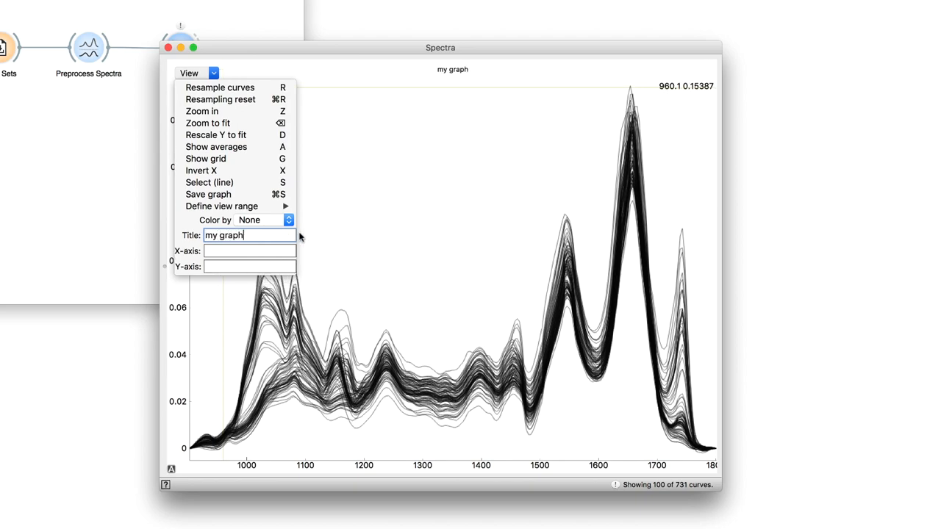
pyautogui.write('wavenumbers')
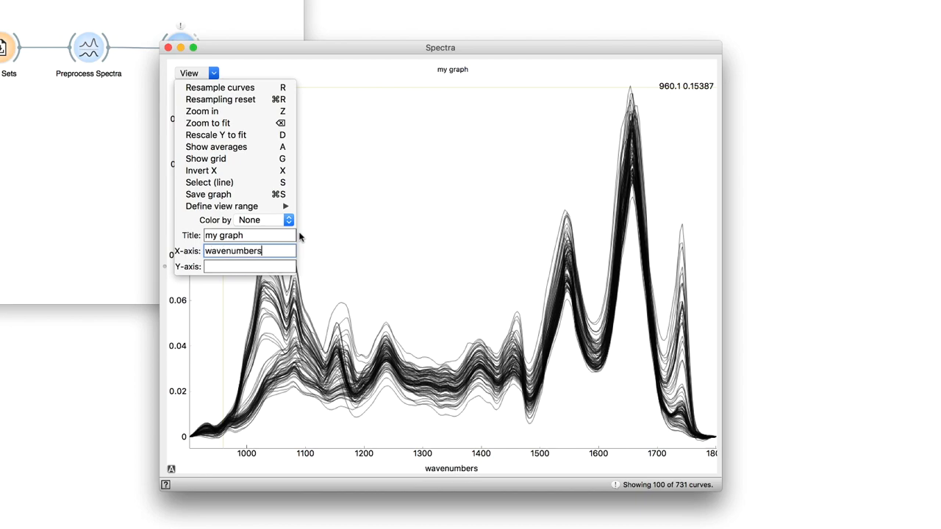
pyautogui.write('absor')
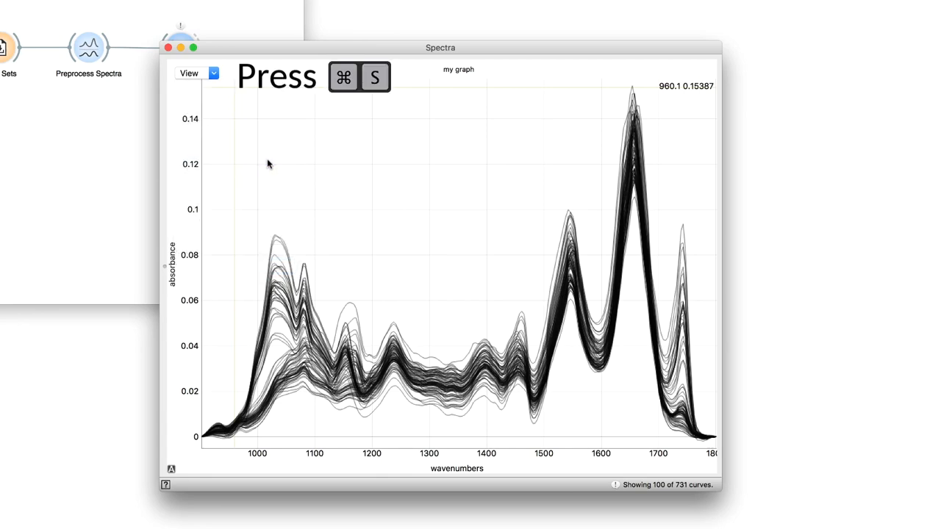
pyautogui.moveTo(576, 153)
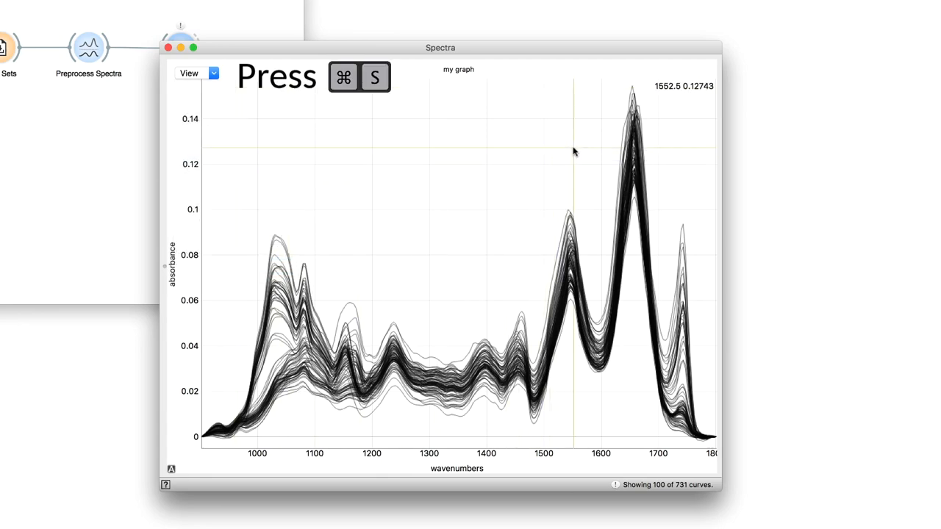
# - Save the graph as a PNG on the Desktop, naming it 'my gr...'
pyautogui.press('cmd+s')
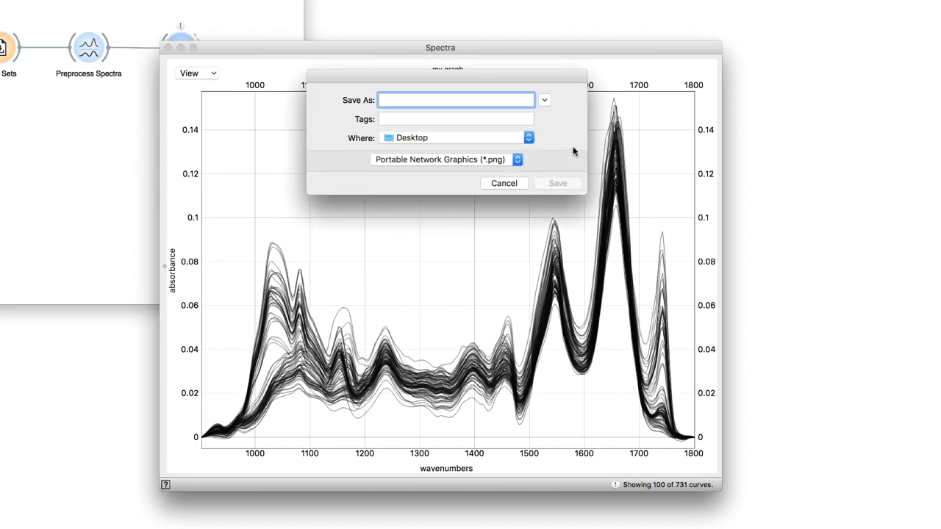
pyautogui.write('my gr')
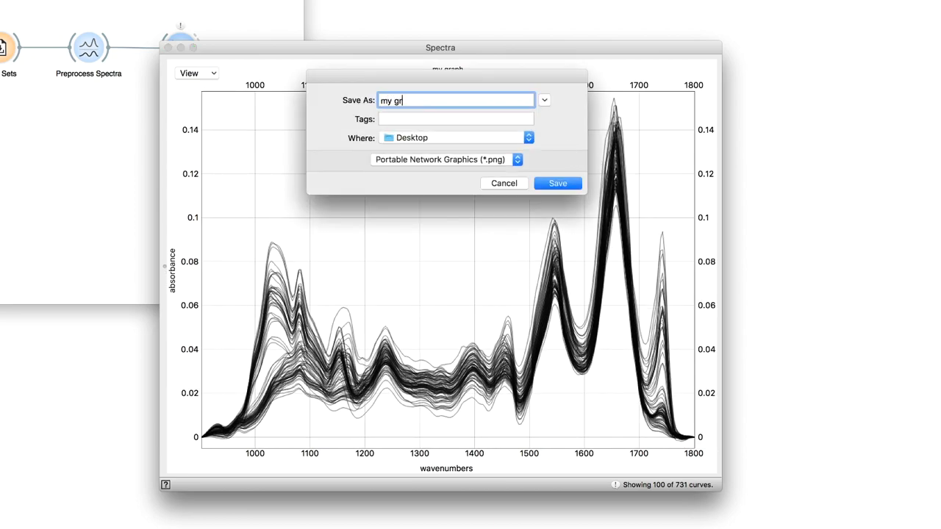